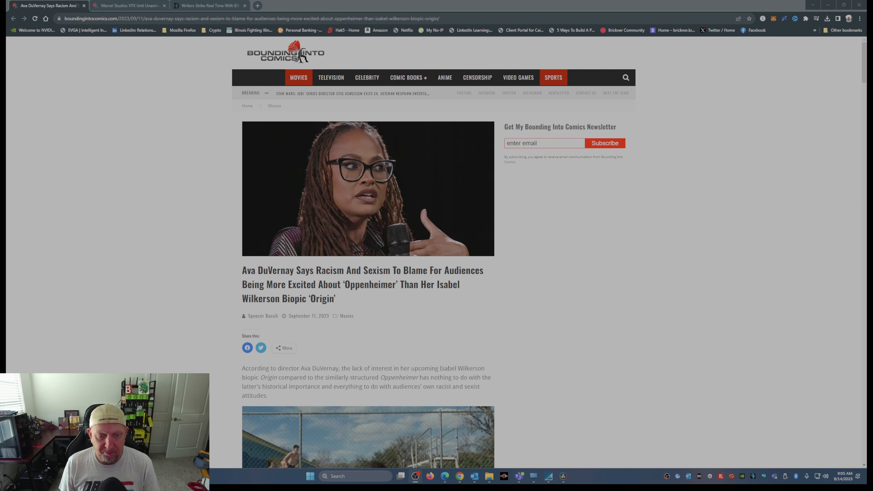
{"action": "scroll", "scroll_direction": "down", "scroll_amount": 3}
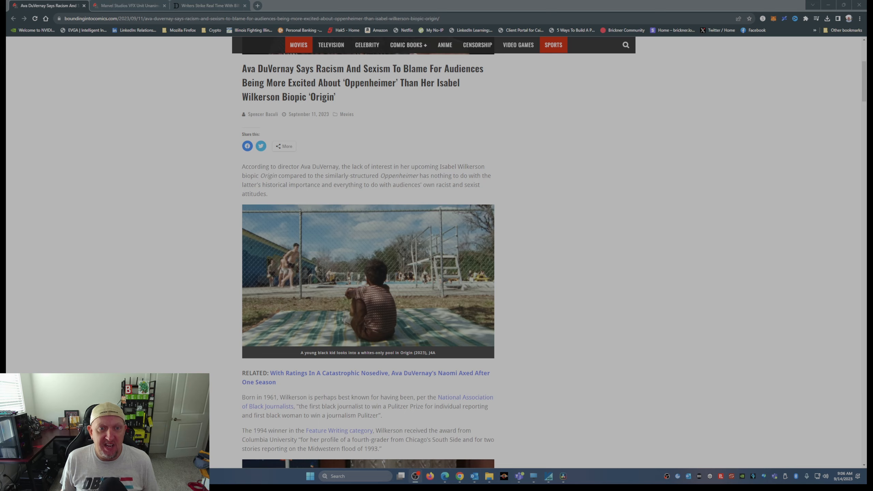
{"action": "scroll", "scroll_direction": "down", "scroll_amount": 3}
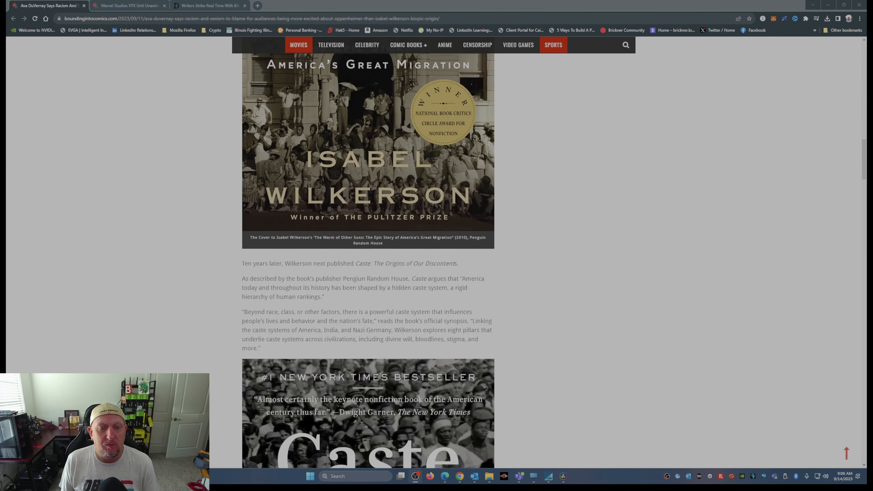
{"action": "scroll", "scroll_direction": "up", "scroll_amount": 3}
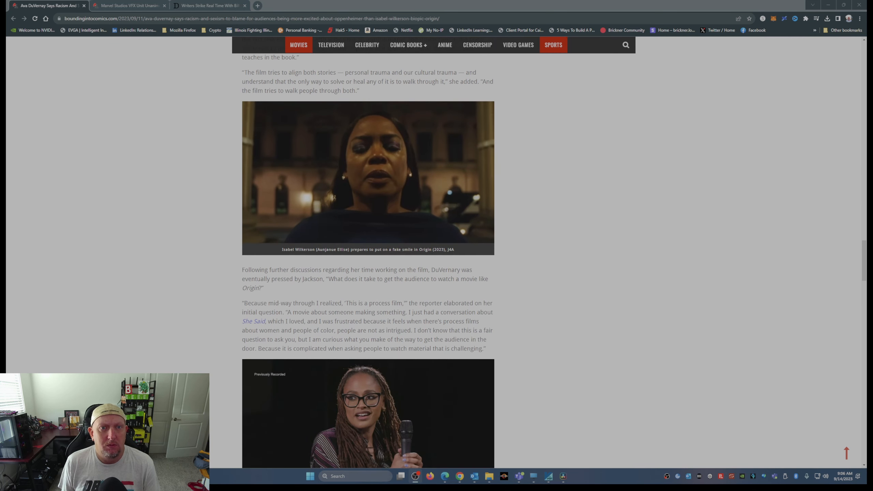
{"action": "scroll", "scroll_direction": "down", "scroll_amount": 3}
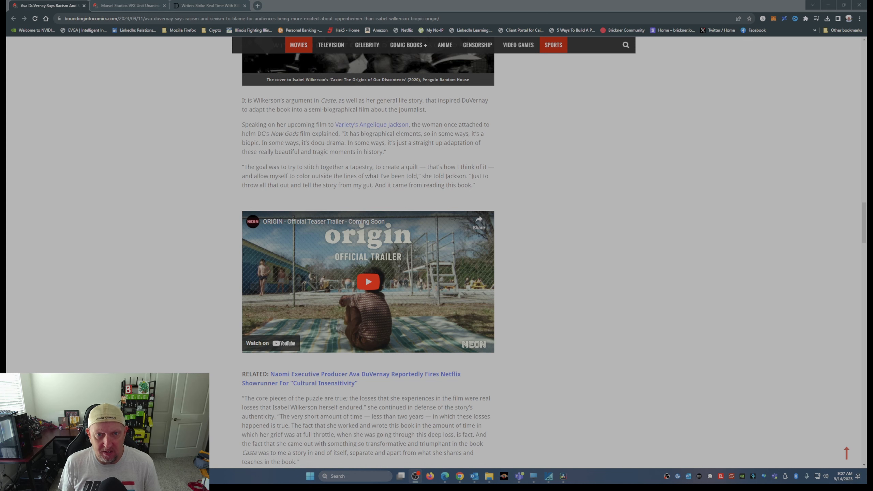
{"action": "scroll", "scroll_direction": "down", "scroll_amount": 3}
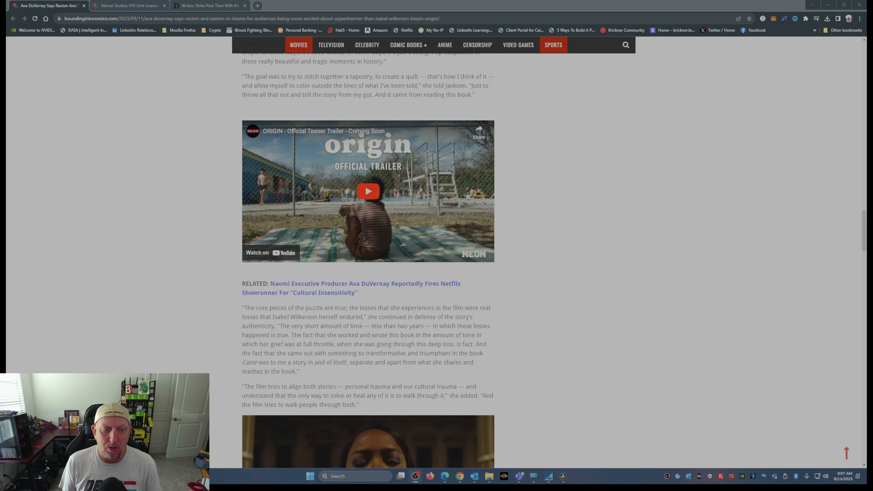
{"action": "scroll", "scroll_direction": "down", "scroll_amount": 3}
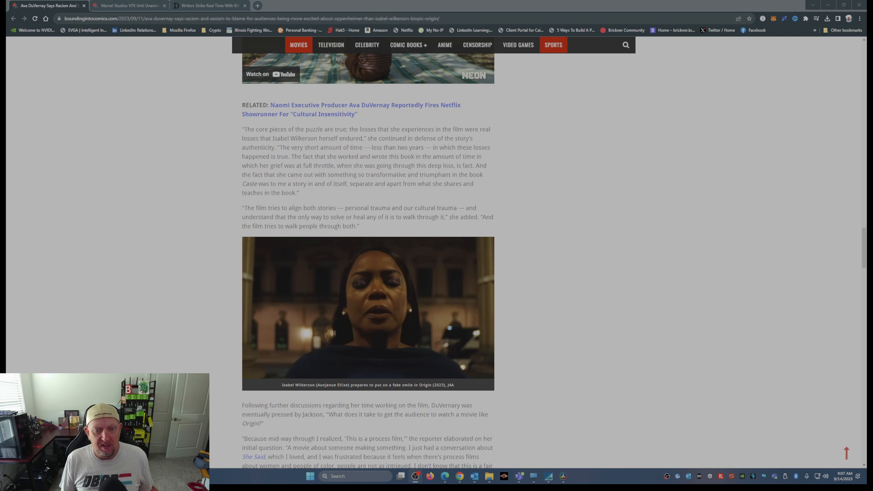
{"action": "scroll", "scroll_direction": "down", "scroll_amount": 3}
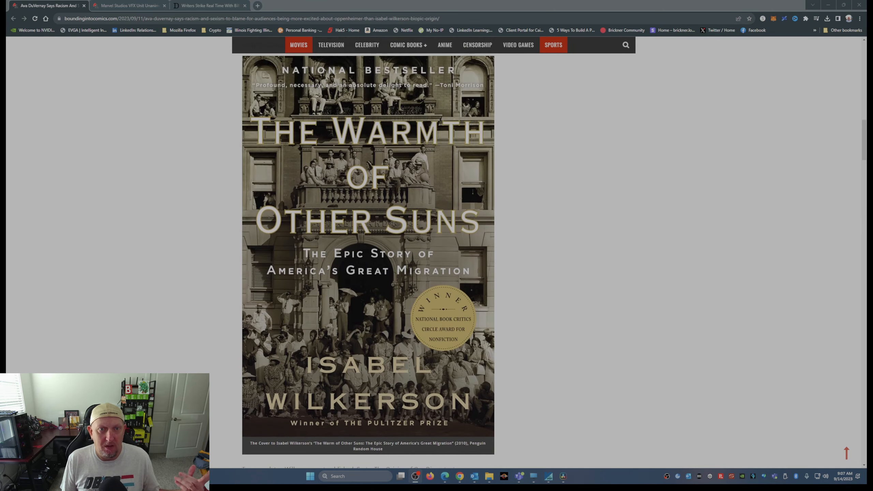
{"action": "scroll", "scroll_direction": "down", "scroll_amount": 3}
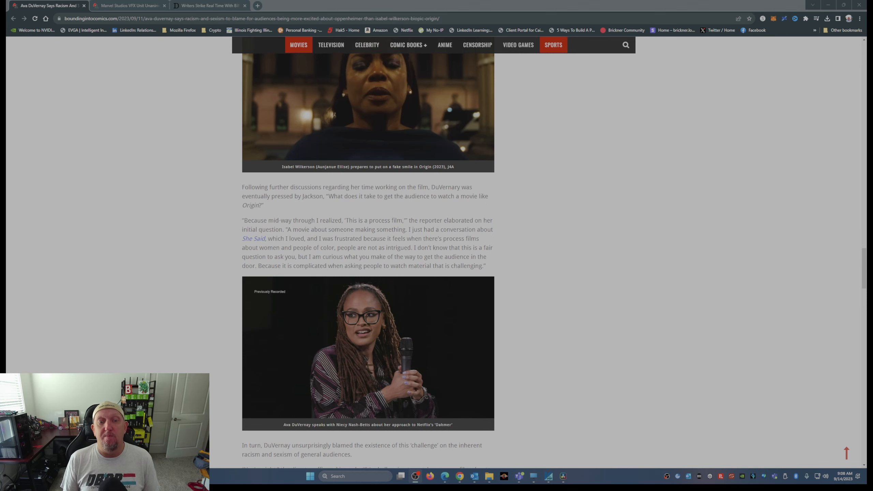
{"action": "scroll", "scroll_direction": "down", "scroll_amount": 3}
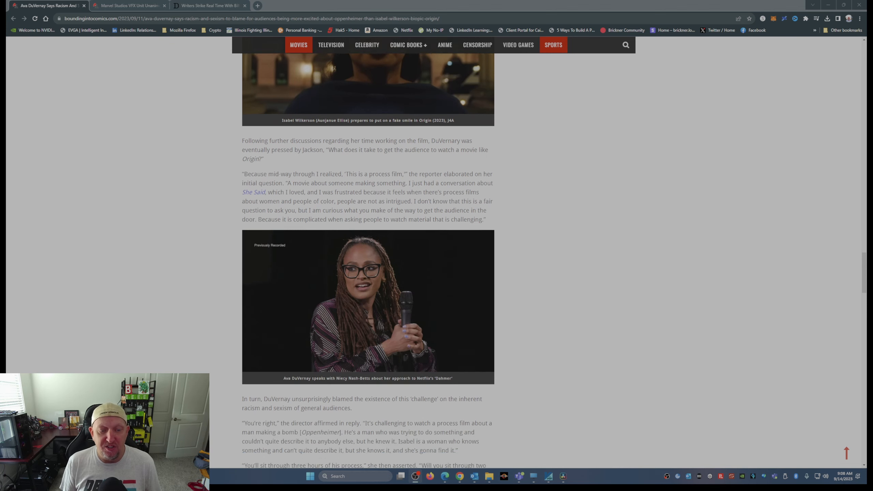
{"action": "scroll", "scroll_direction": "down", "scroll_amount": 3}
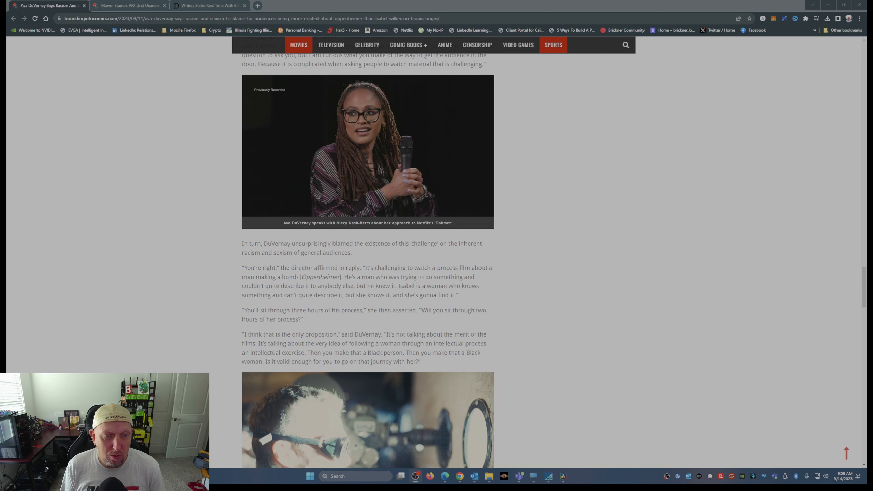
{"action": "scroll", "scroll_direction": "down", "scroll_amount": 3}
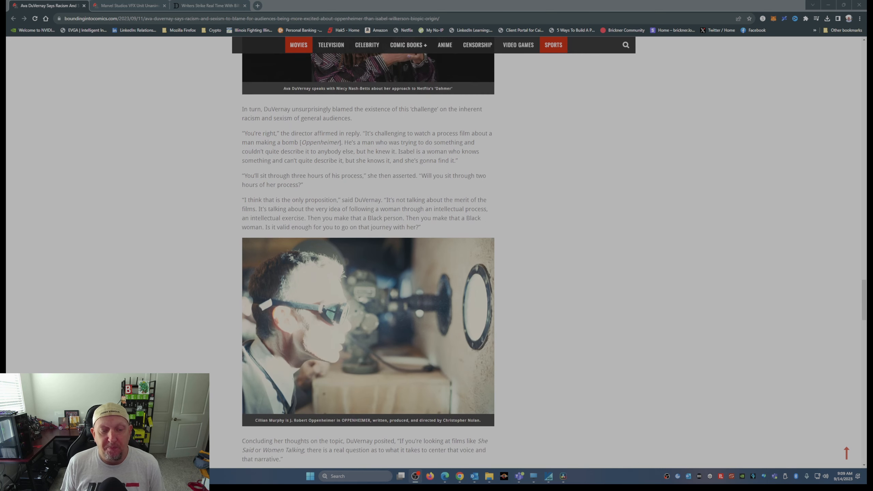
{"action": "scroll", "scroll_direction": "down", "scroll_amount": 3}
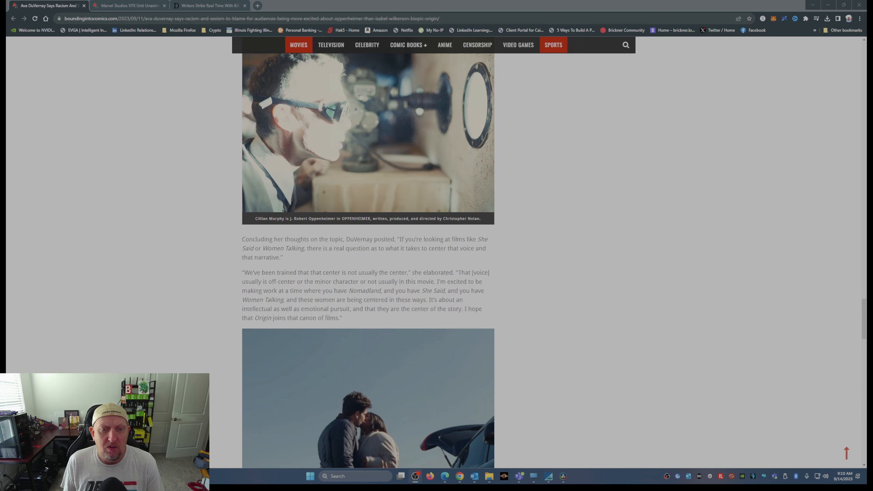
{"action": "scroll", "scroll_direction": "down", "scroll_amount": 3}
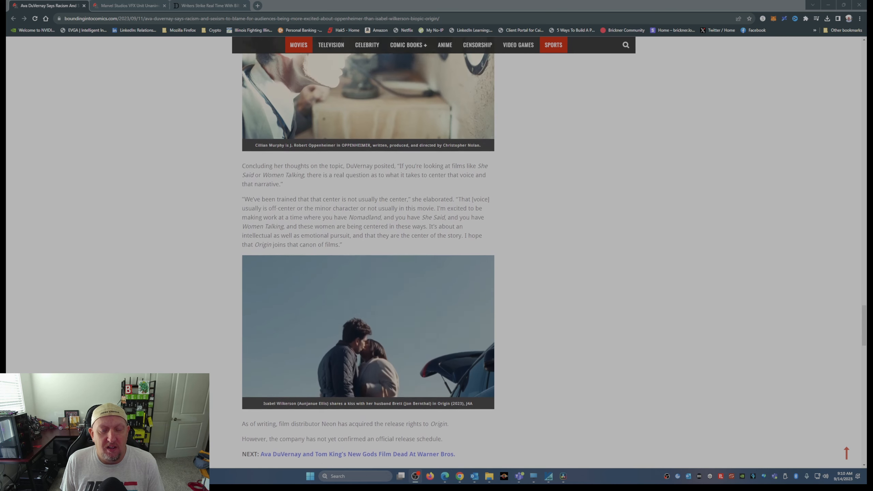
{"action": "scroll", "scroll_direction": "up", "scroll_amount": 3}
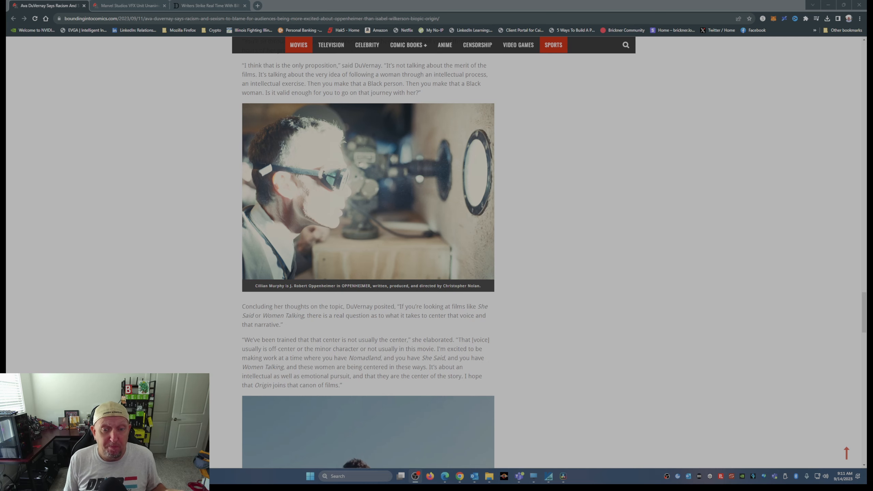
{"action": "scroll", "scroll_direction": "up", "scroll_amount": 3}
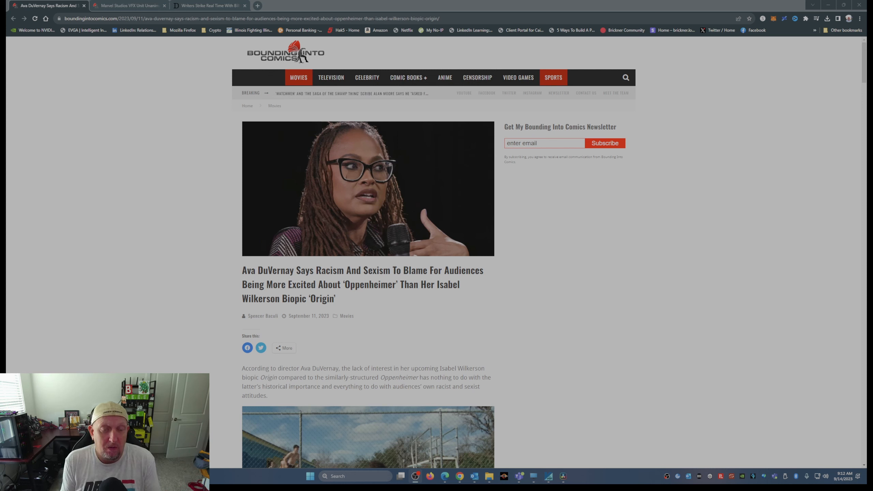
{"action": "scroll", "scroll_direction": "down", "scroll_amount": 3}
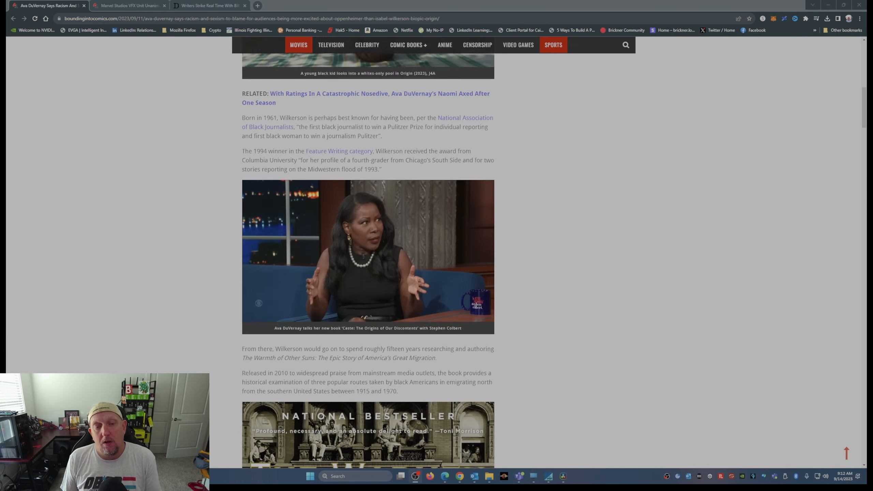
{"action": "scroll", "scroll_direction": "down", "scroll_amount": 3}
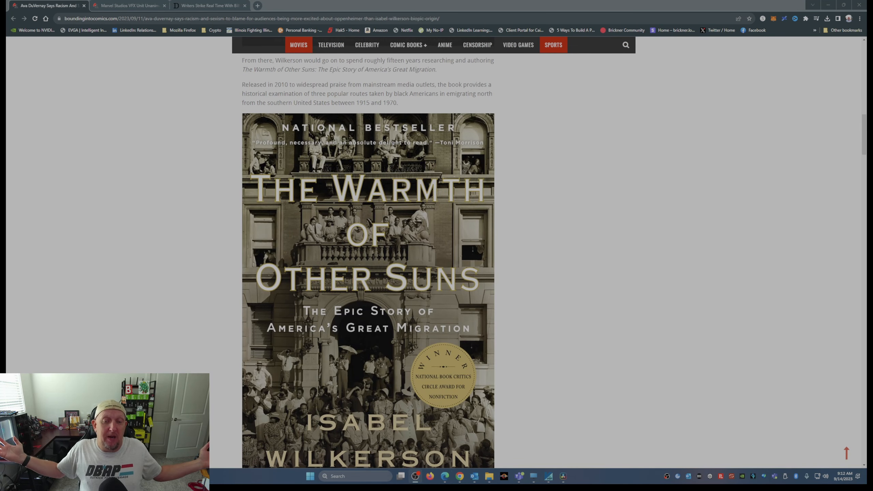